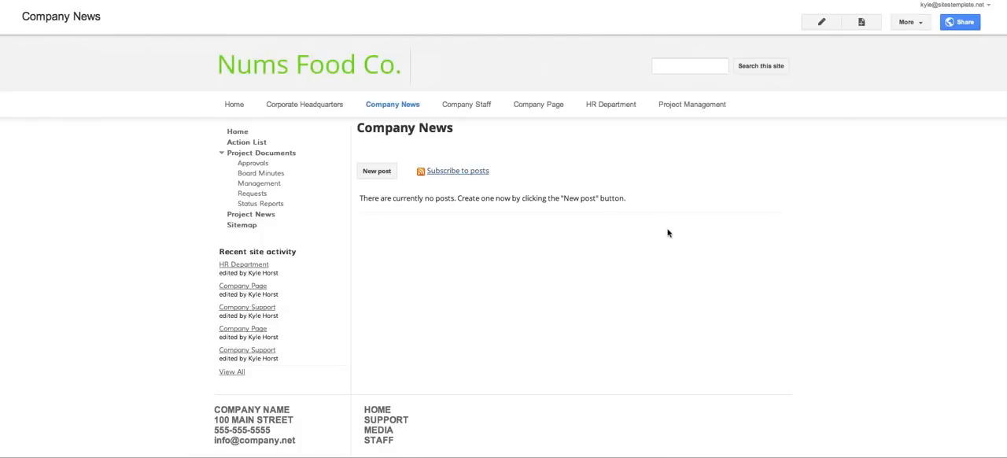
mouse_move(637, 233)
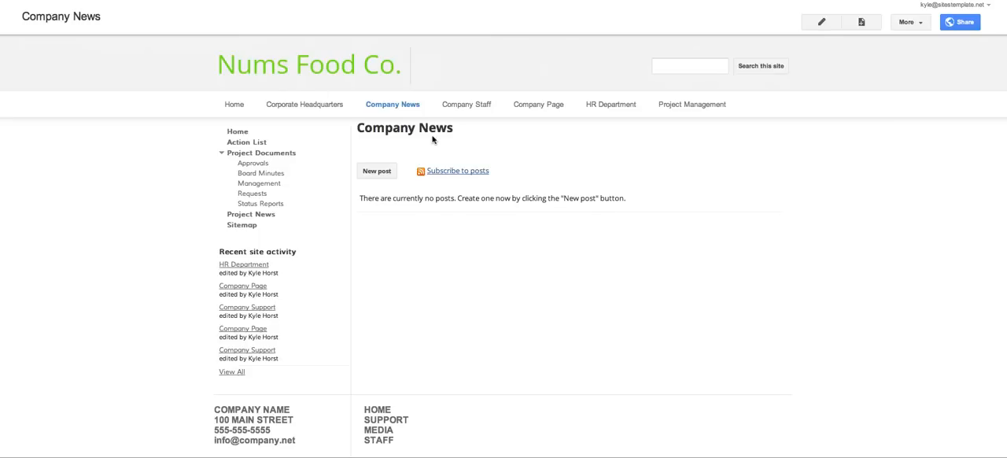
mouse_move(453, 140)
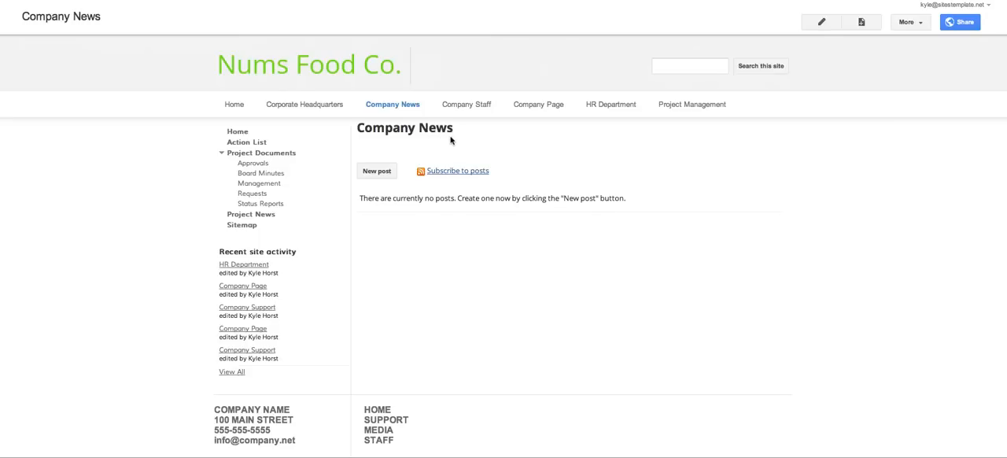
mouse_move(719, 145)
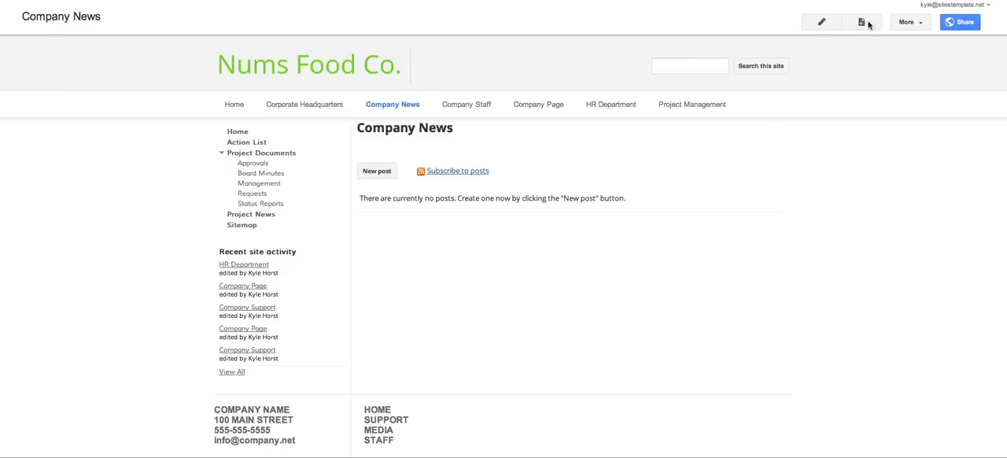
mouse_move(859, 22)
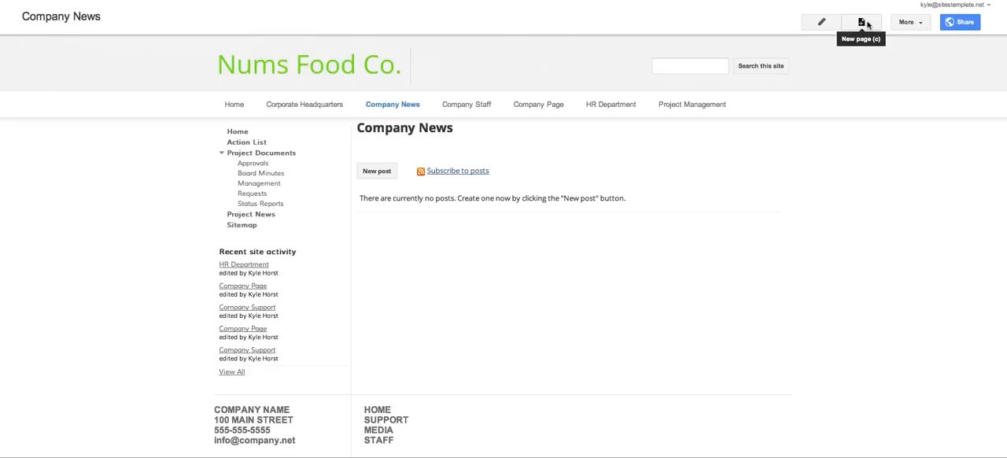
mouse_move(861, 22)
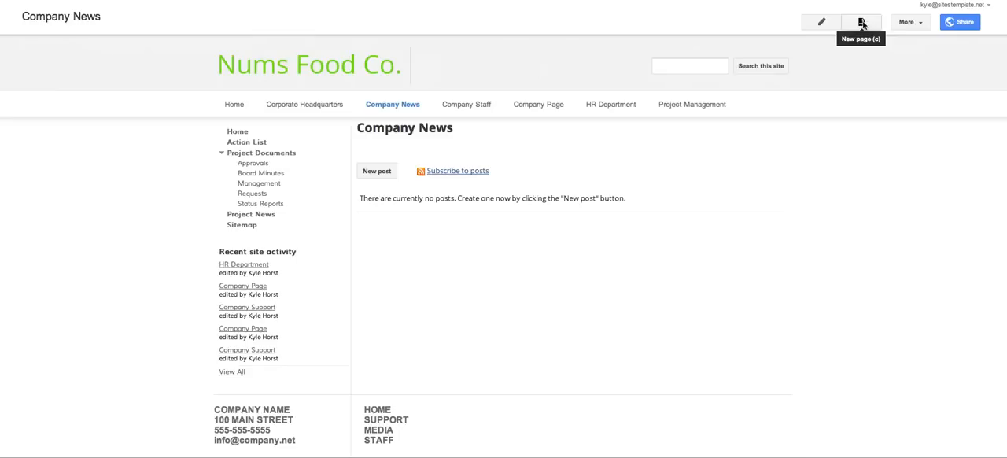
Create a top-level page from the Announcements template named 'Company News 2'
left_click(857, 23)
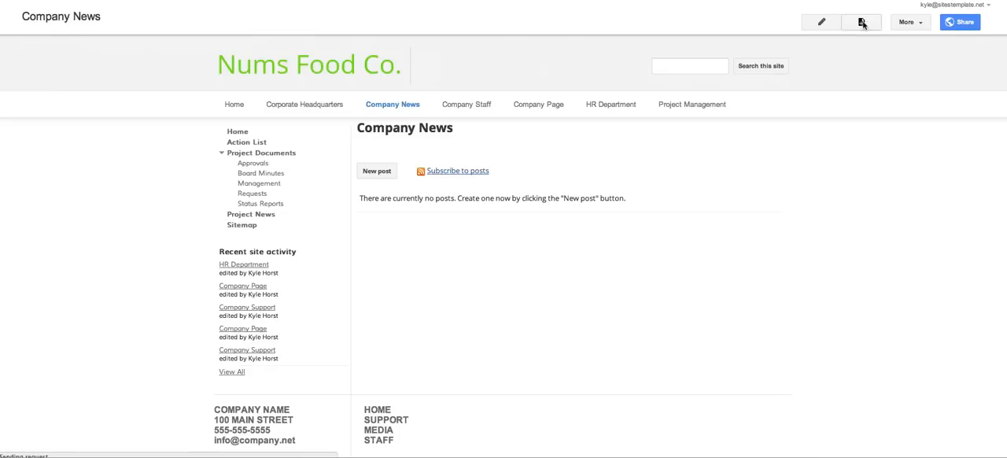
left_click(859, 22)
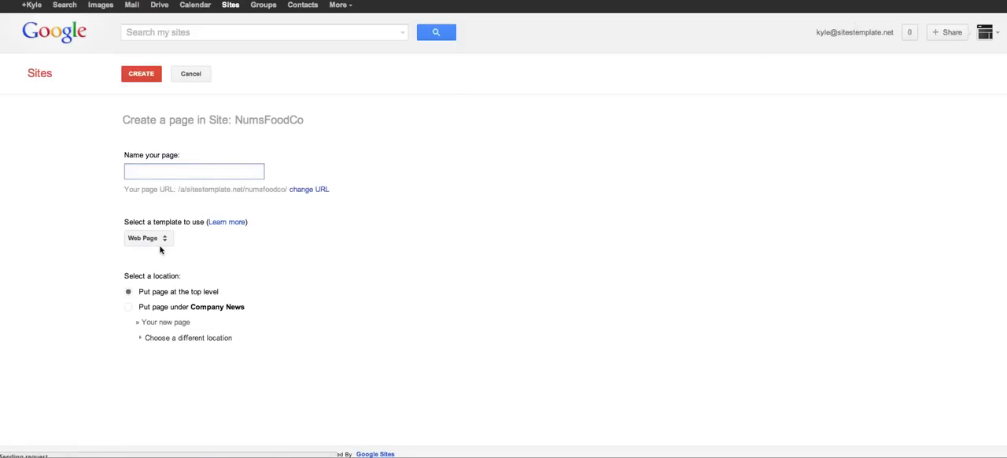
left_click(148, 238)
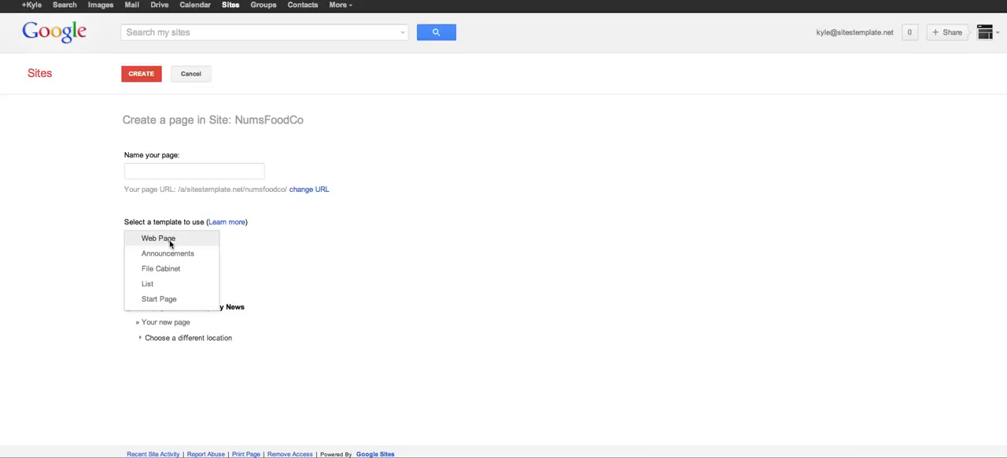
mouse_move(165, 268)
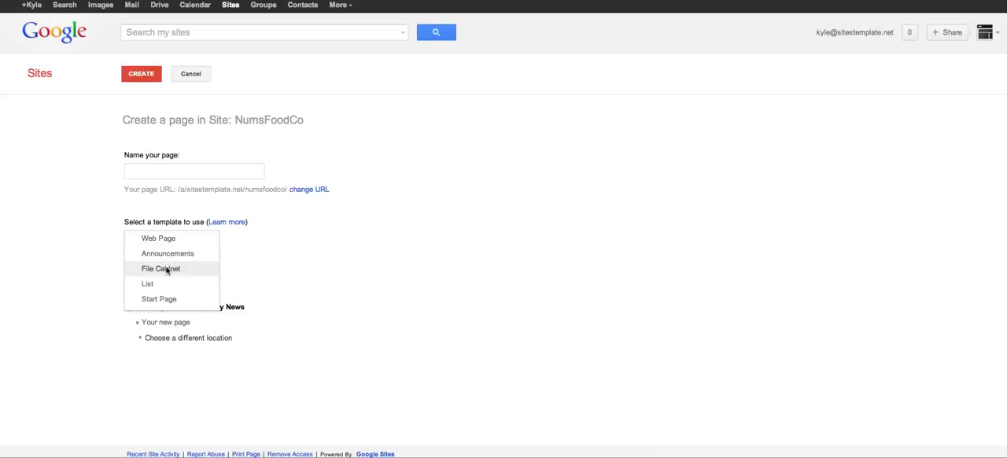
left_click(167, 253)
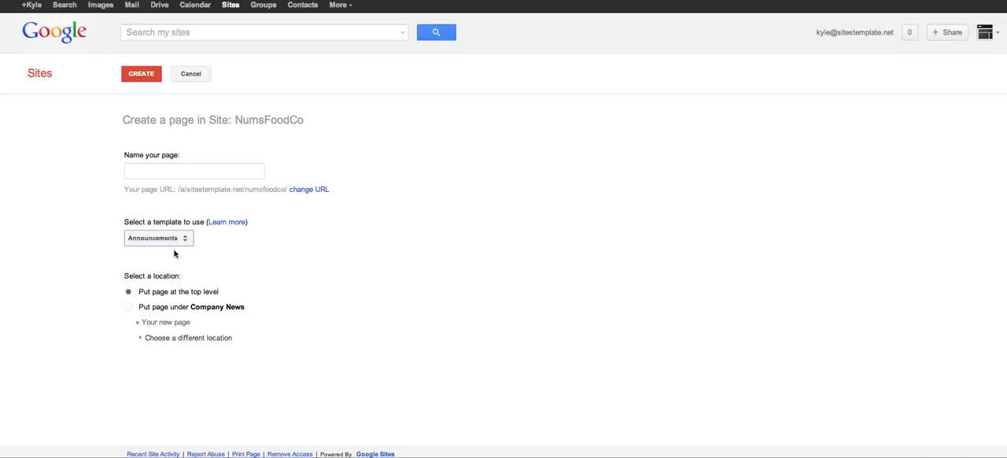
left_click(192, 172)
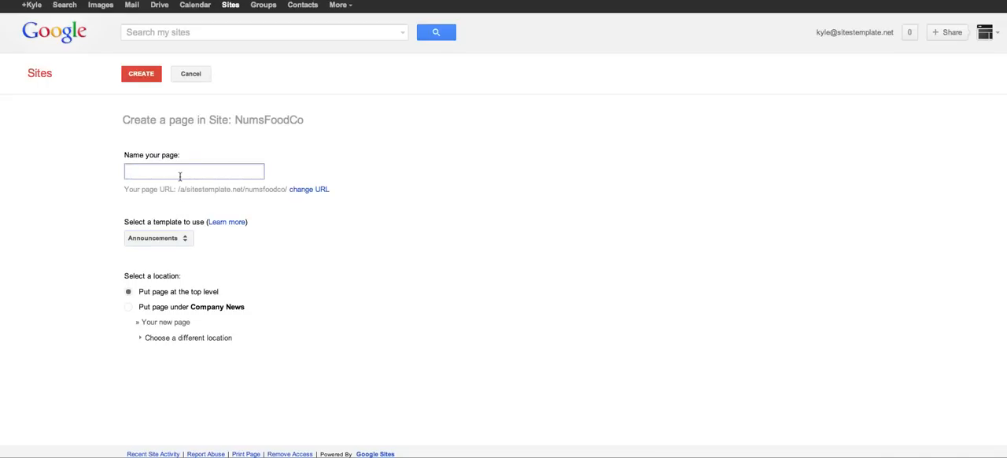
type("Company News 2")
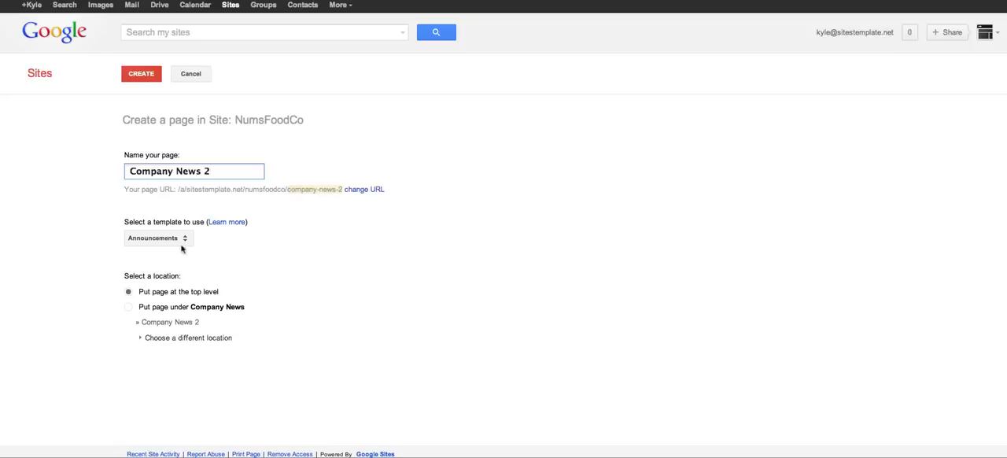
left_click(145, 72)
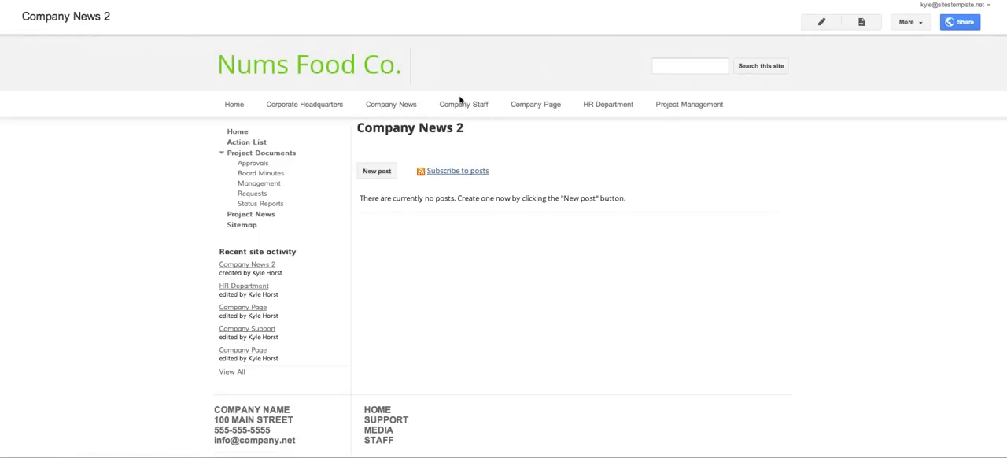
mouse_move(305, 104)
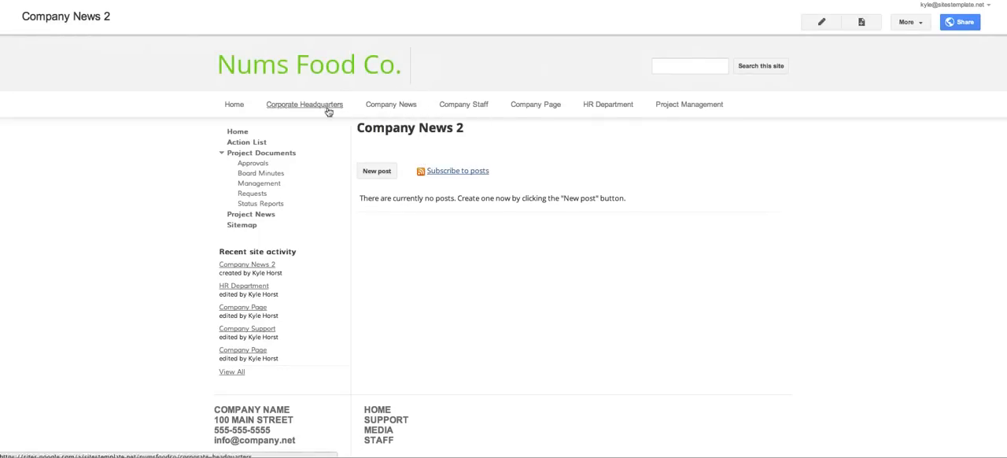
Return to the original Company News page via the site navigation bar
left_click(392, 104)
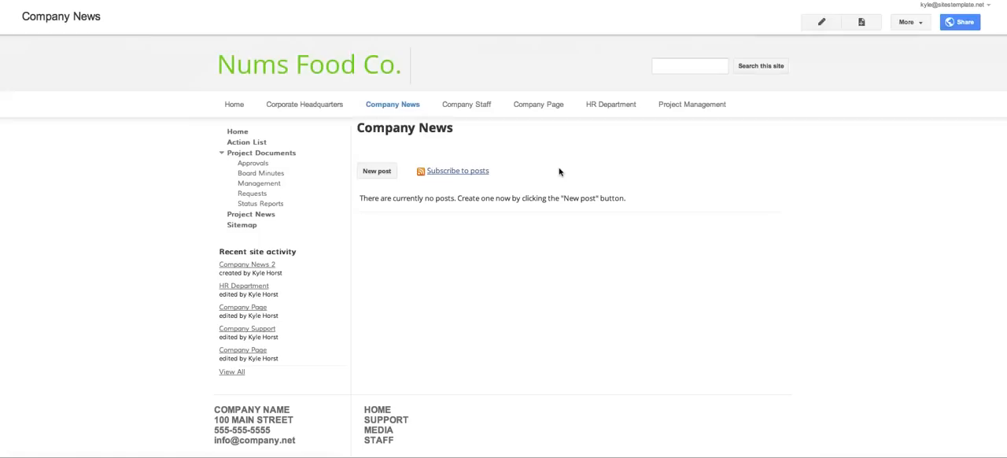
mouse_move(482, 183)
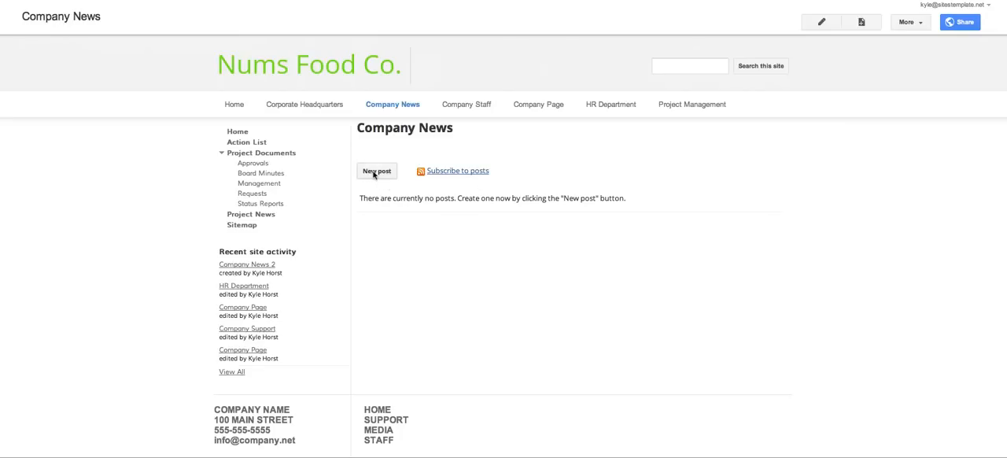
mouse_move(427, 227)
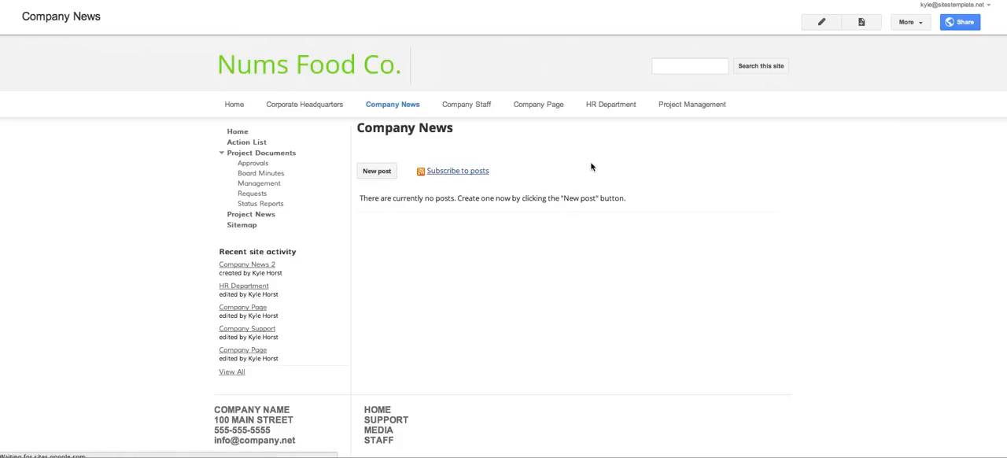
Publish a first announcement titled 'Post Title' with the body 'Write something'
left_click(376, 170)
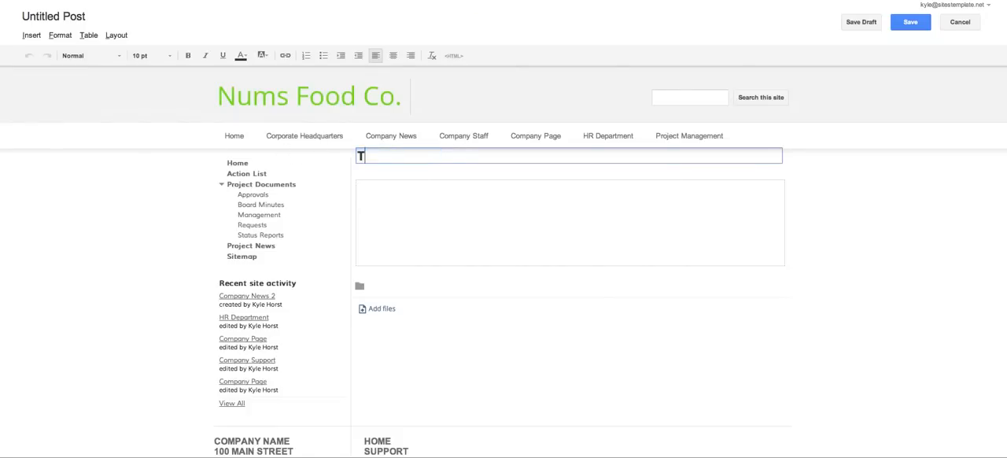
type("Post Title")
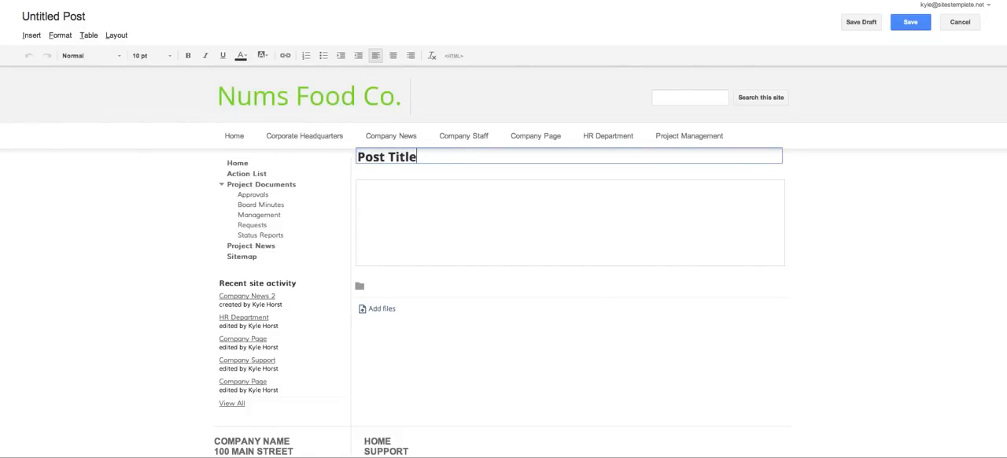
type("Write something")
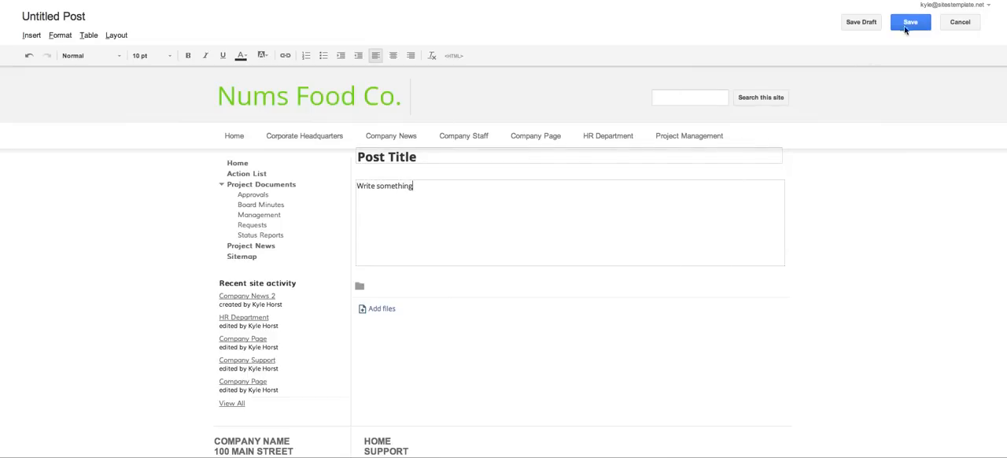
left_click(911, 22)
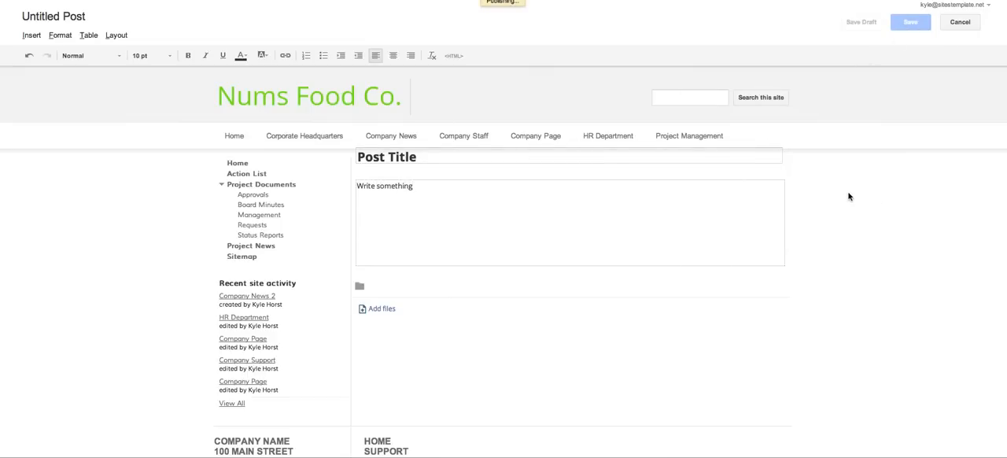
left_click(913, 22)
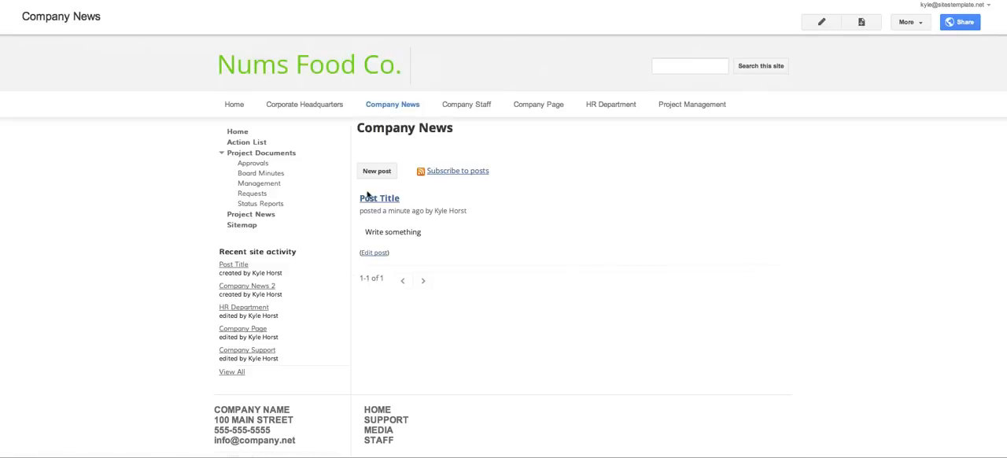
mouse_move(390, 398)
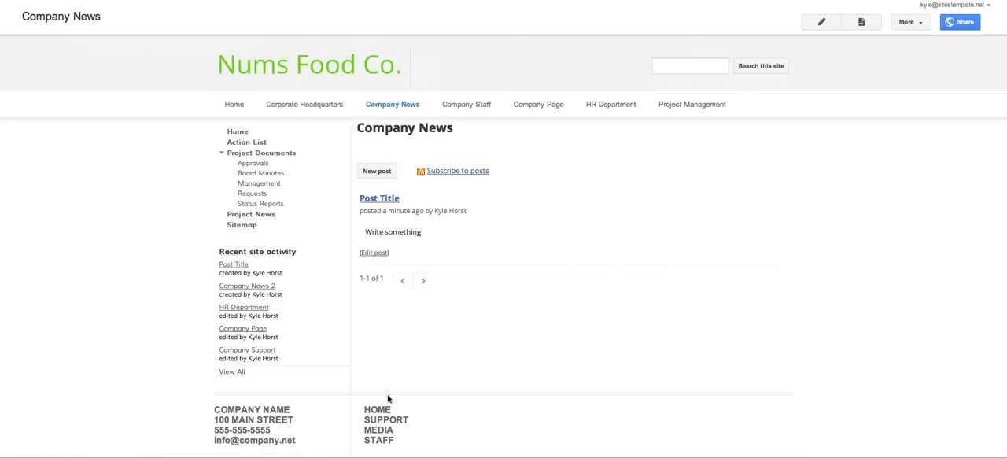
mouse_move(485, 214)
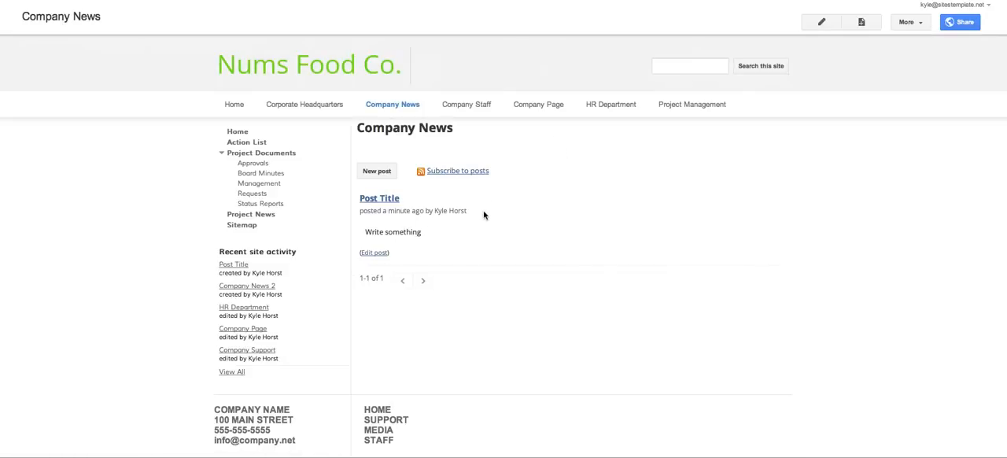
mouse_move(424, 281)
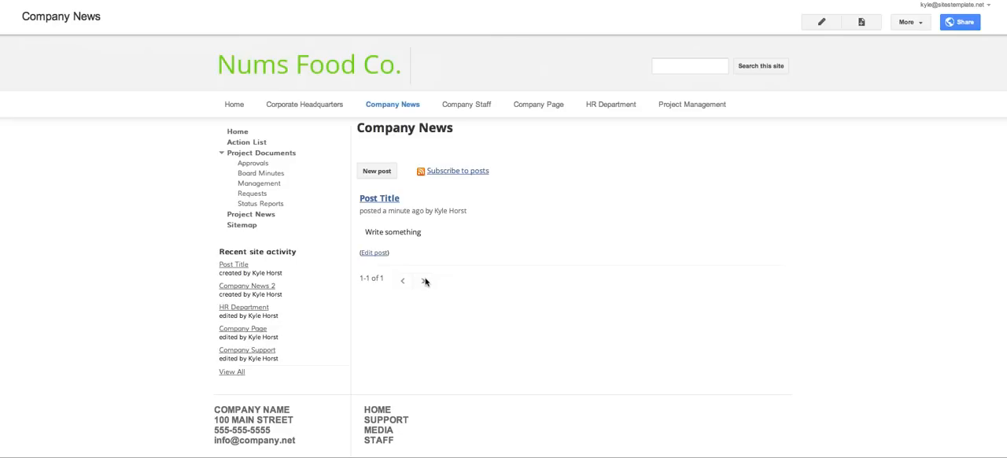
mouse_move(423, 295)
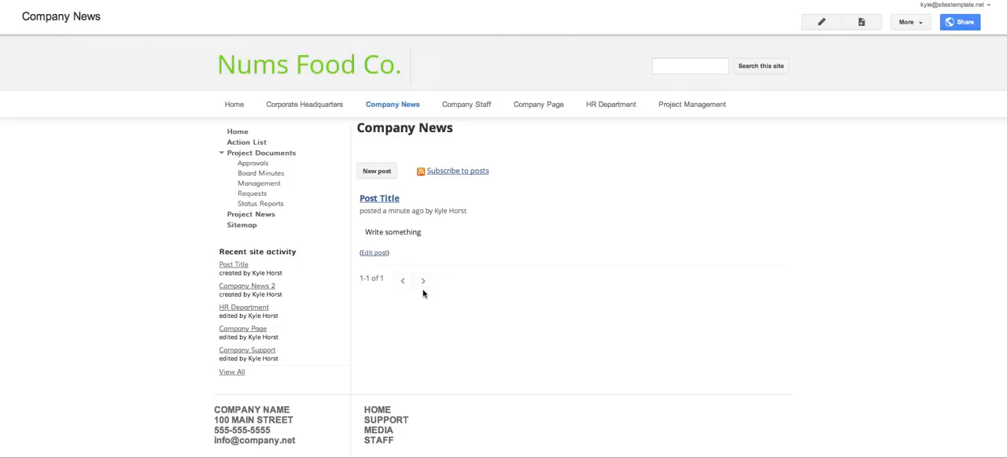
mouse_move(375, 279)
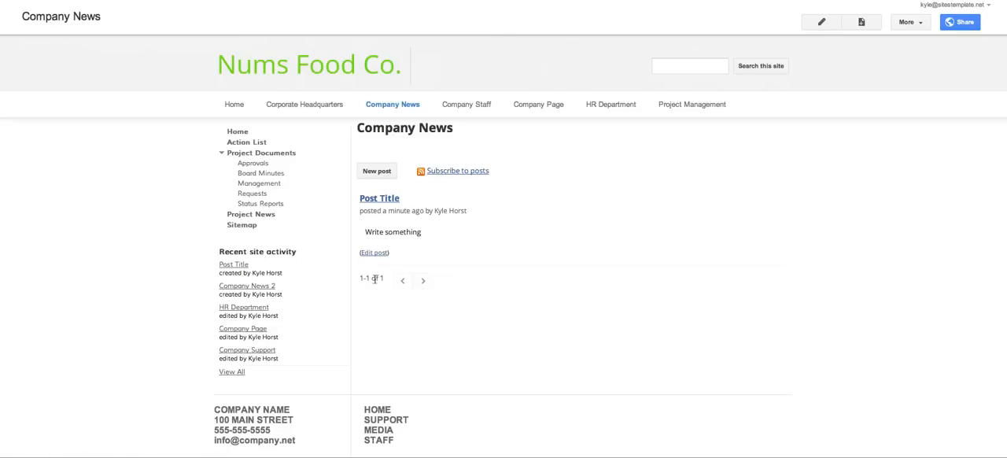
mouse_move(428, 282)
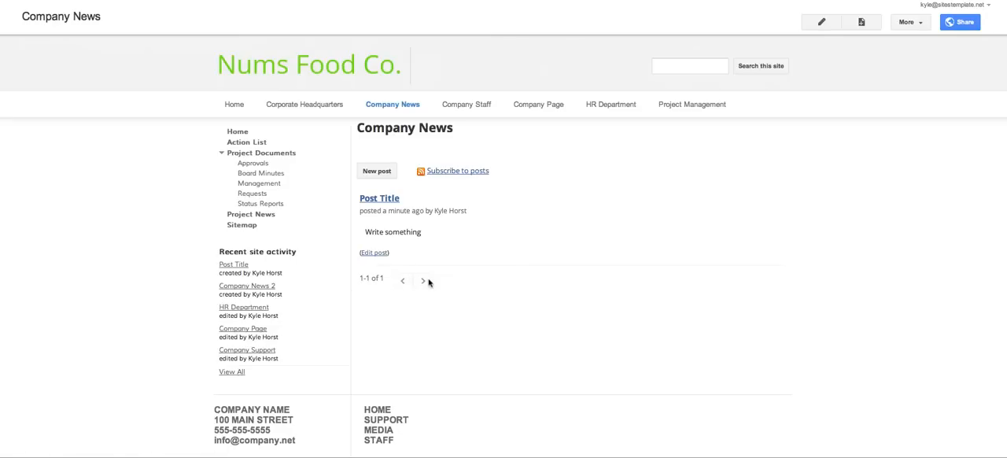
mouse_move(482, 276)
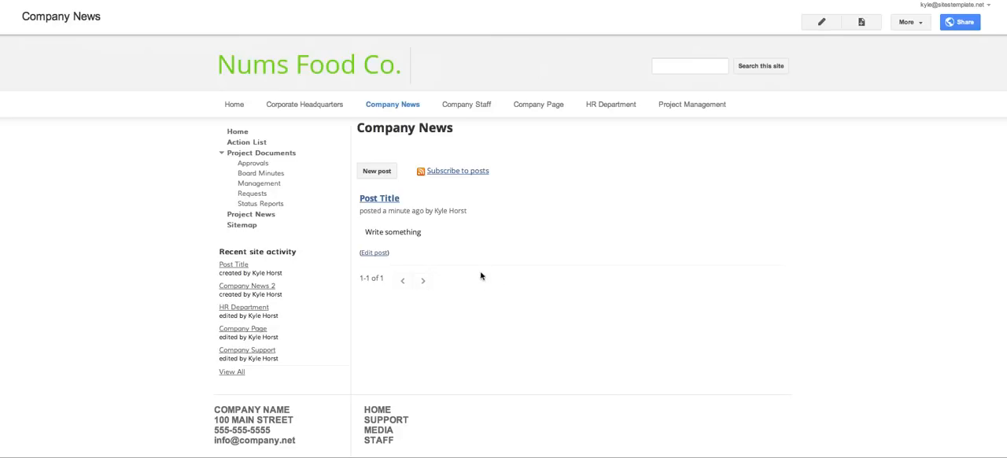
mouse_move(459, 176)
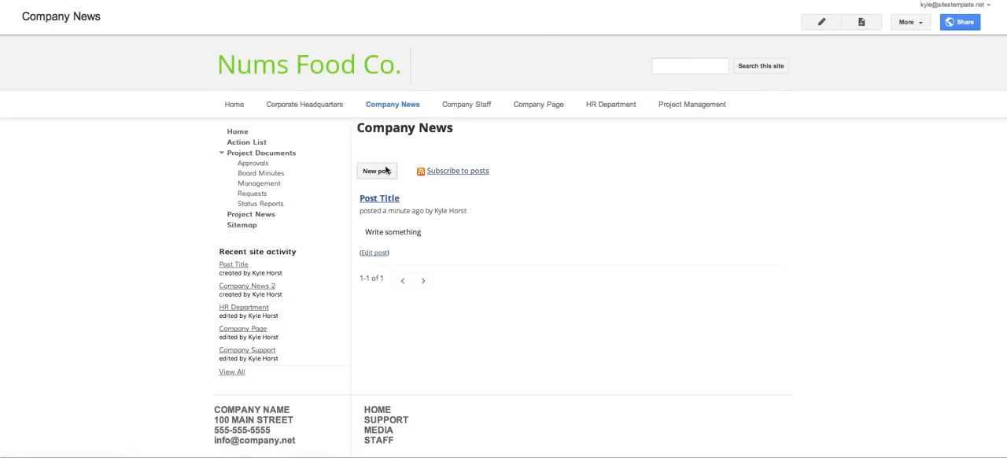
mouse_move(822, 22)
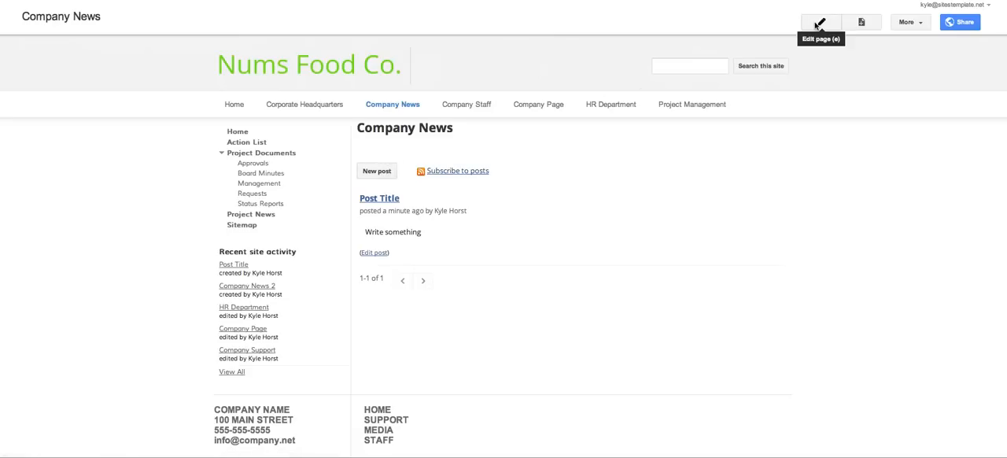
Enter edit mode on Company News and begin inserting a Recent posts gadget
left_click(820, 22)
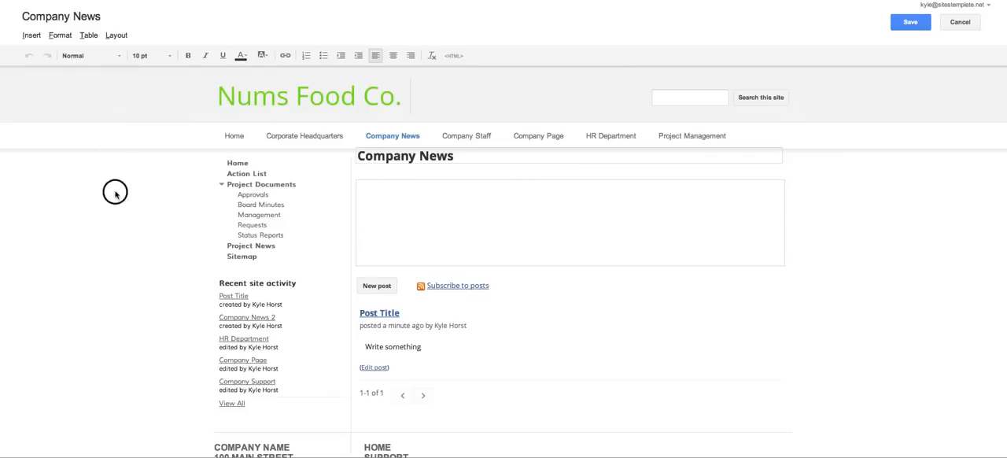
left_click(32, 34)
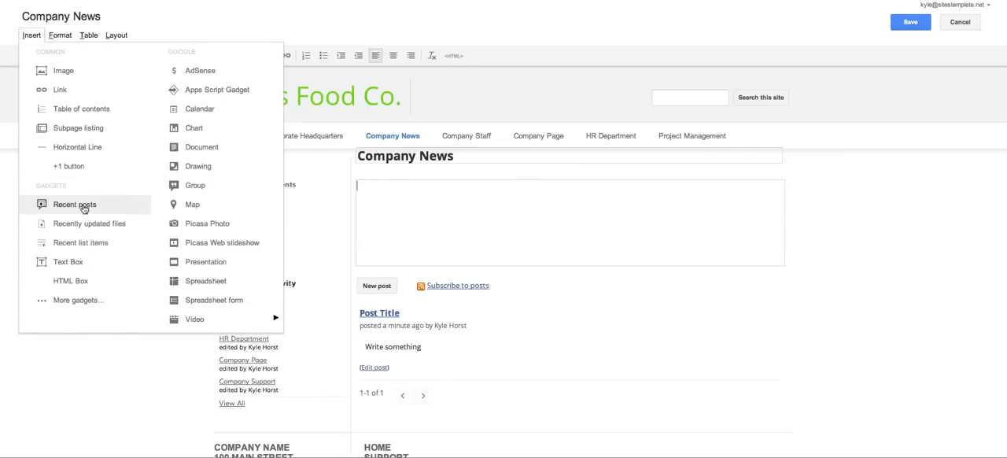
left_click(76, 205)
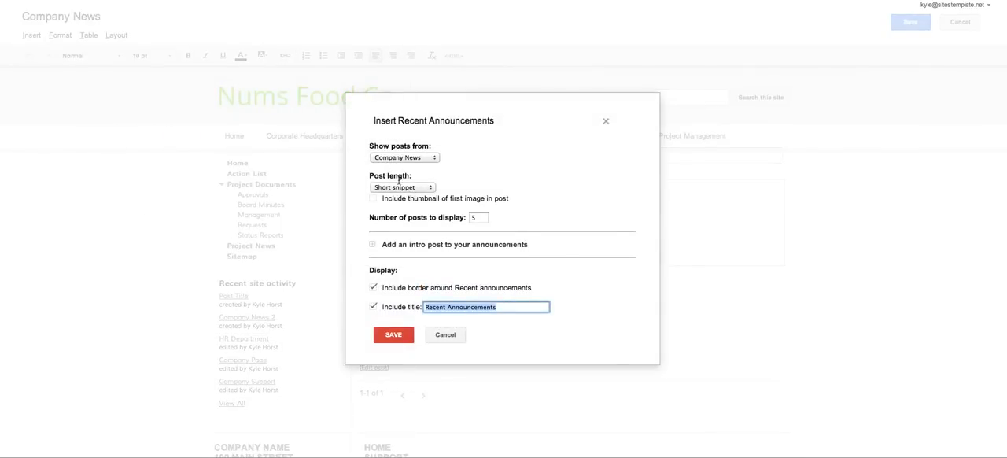
mouse_move(393, 158)
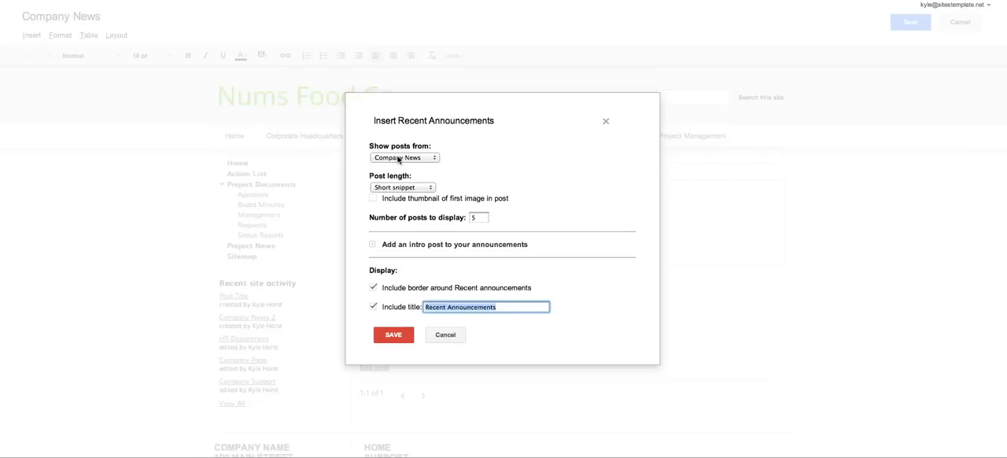
mouse_move(403, 187)
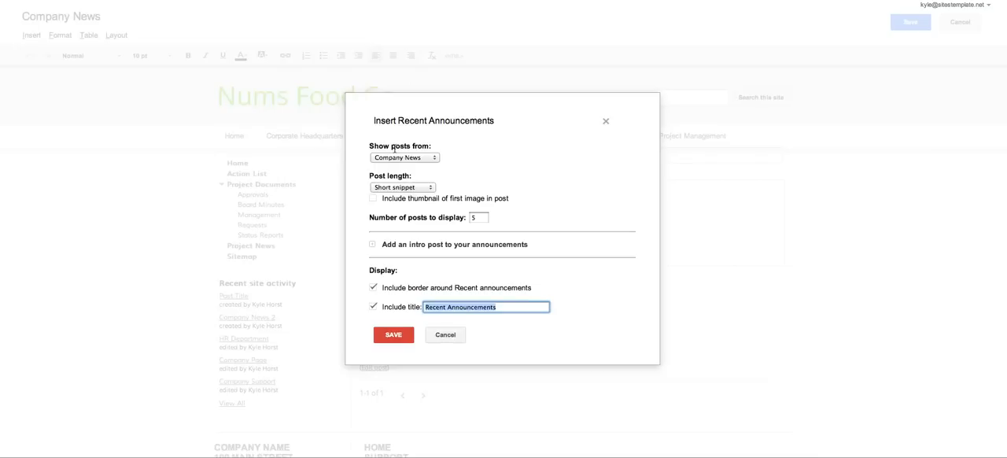
mouse_move(401, 187)
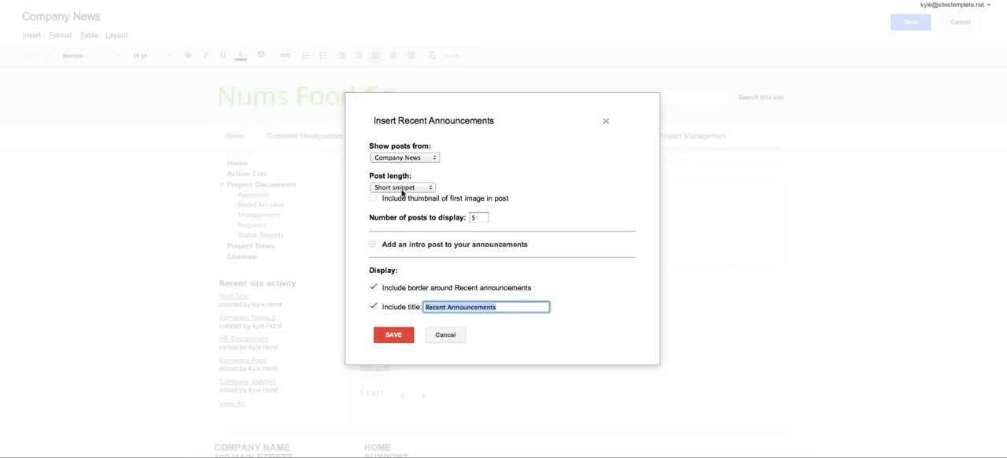
Insert the Recent announcements gadget as short snippets with thumbnails, no border and no title
left_click(401, 187)
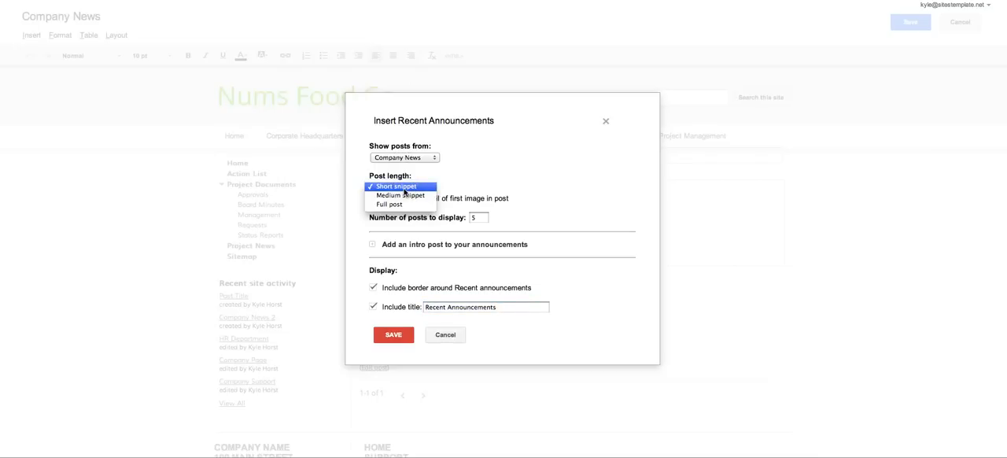
left_click(400, 186)
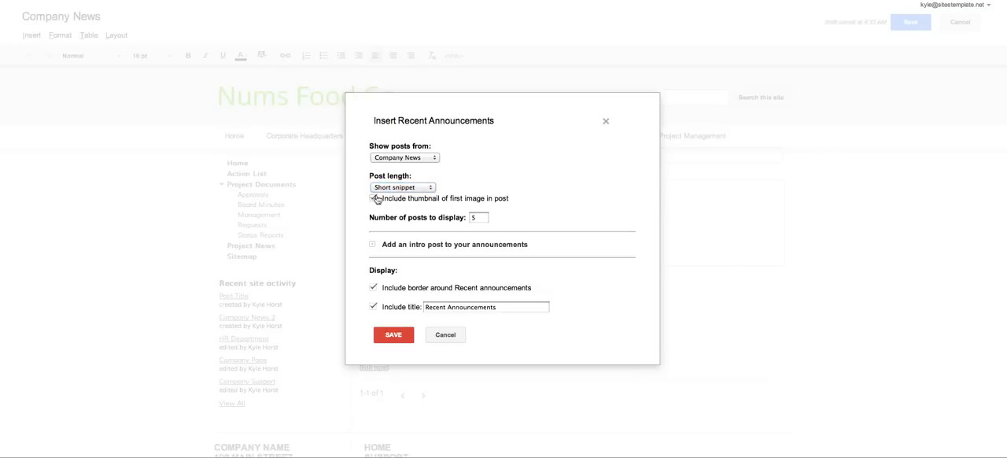
left_click(374, 198)
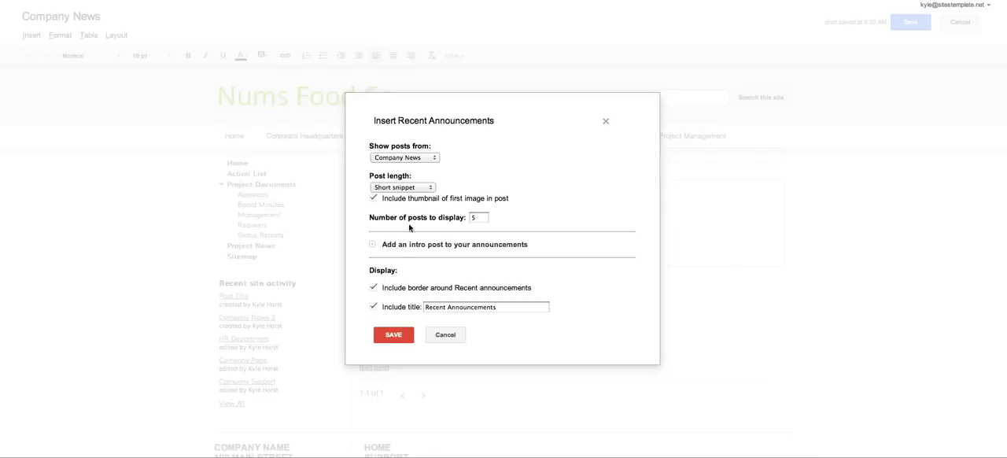
left_click(375, 307)
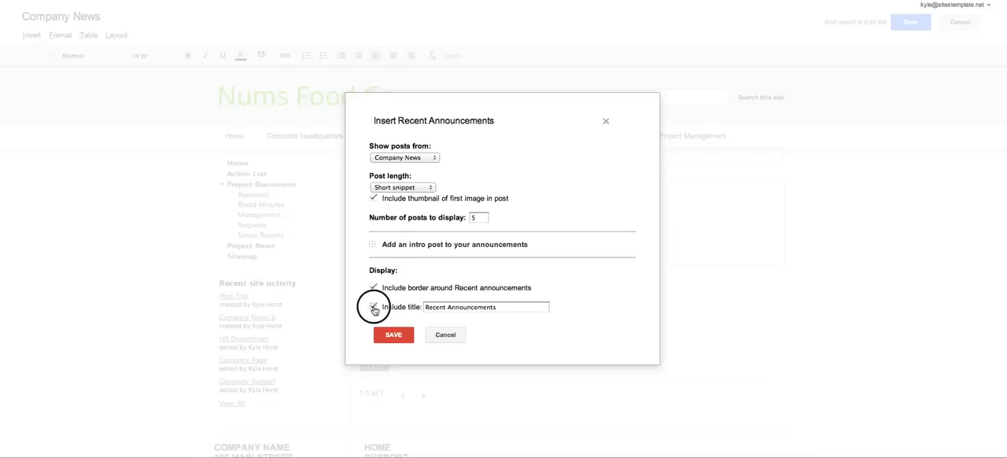
left_click(373, 307)
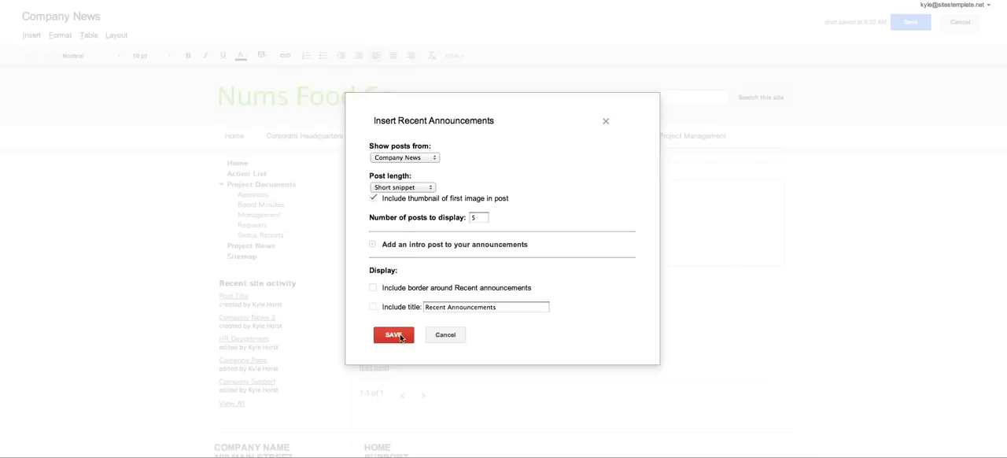
left_click(393, 335)
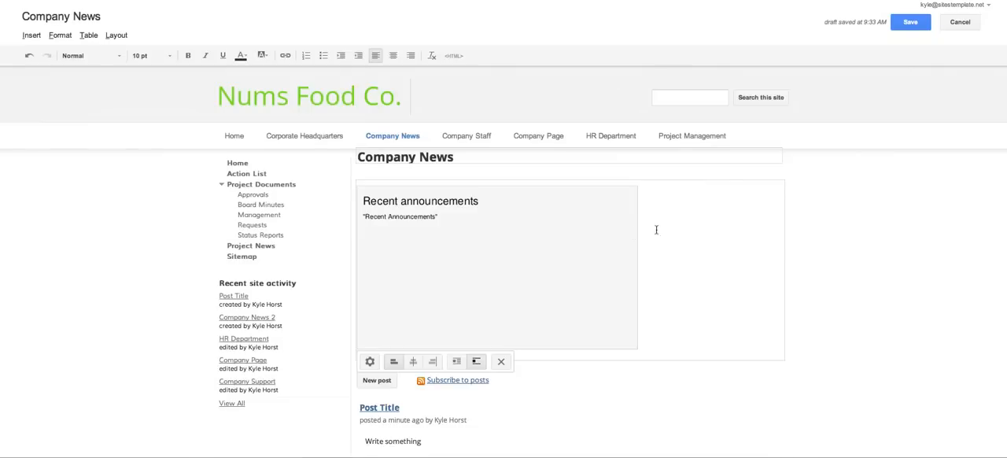
Switch the page to the Two column (simple) layout, Recent announcements on the left
left_click(116, 35)
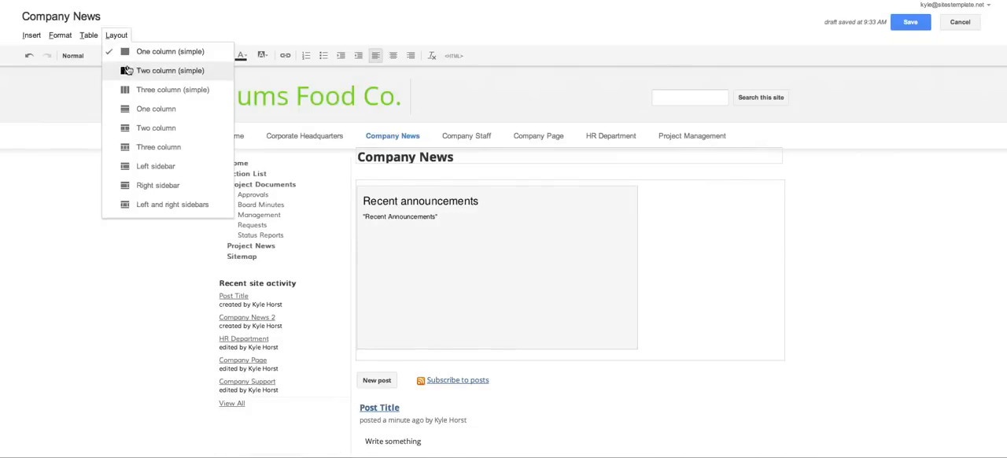
left_click(170, 69)
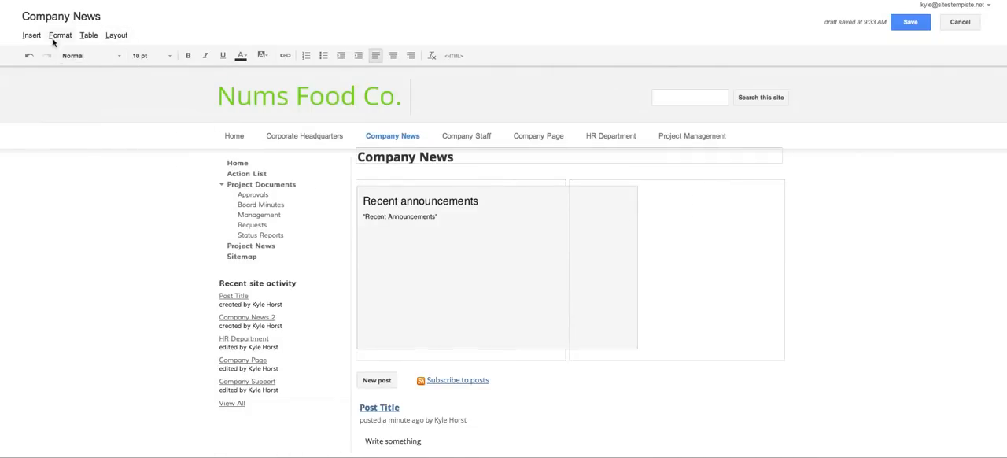
left_click(32, 35)
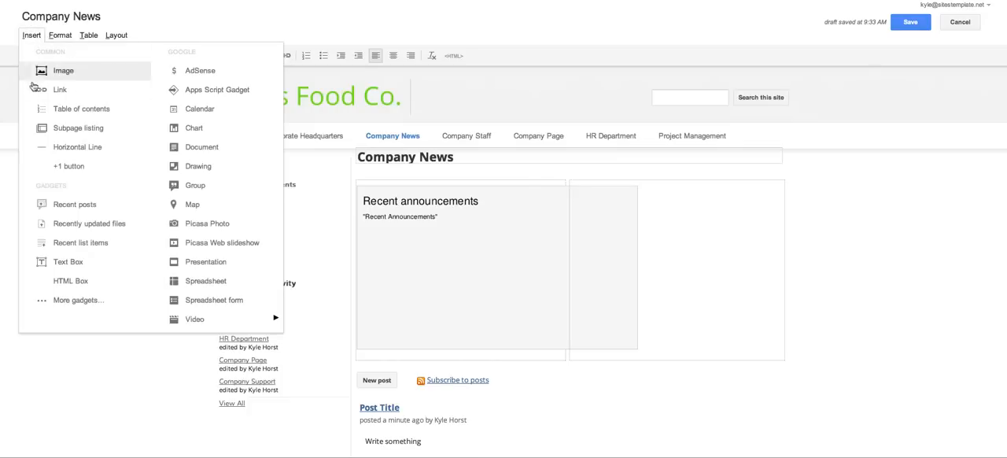
mouse_move(88, 223)
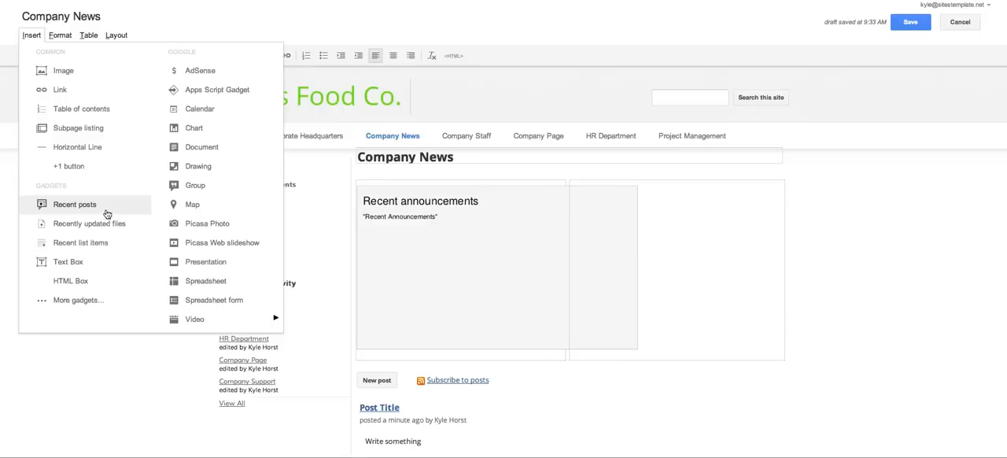
mouse_move(78, 127)
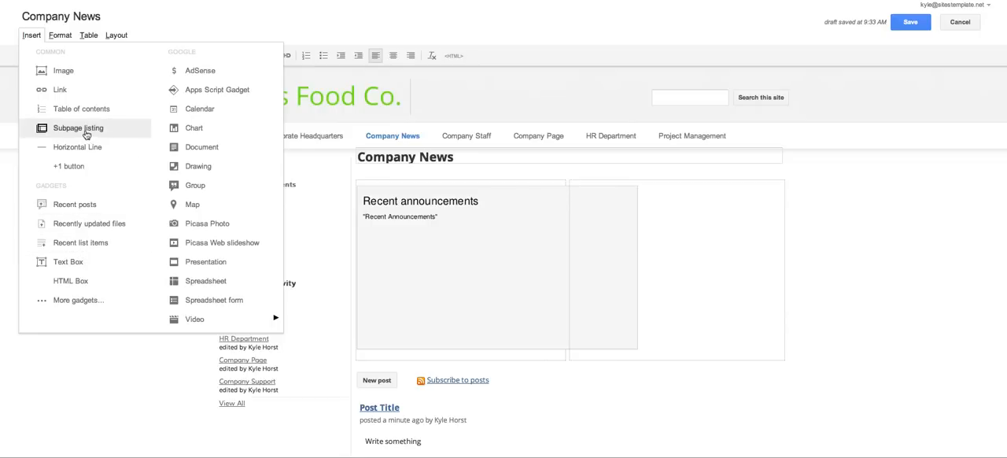
Insert a Subpage listing gadget with the Width field cleared into the right column and save the page
left_click(78, 127)
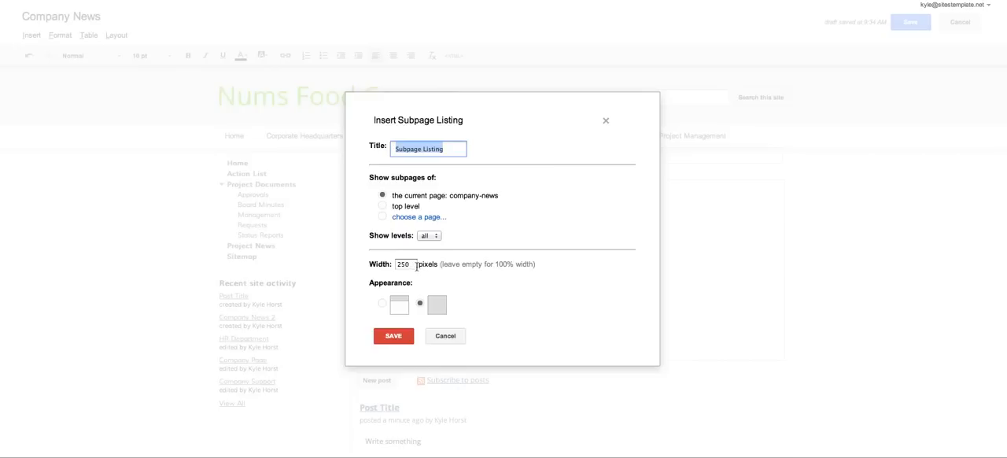
left_click(406, 265)
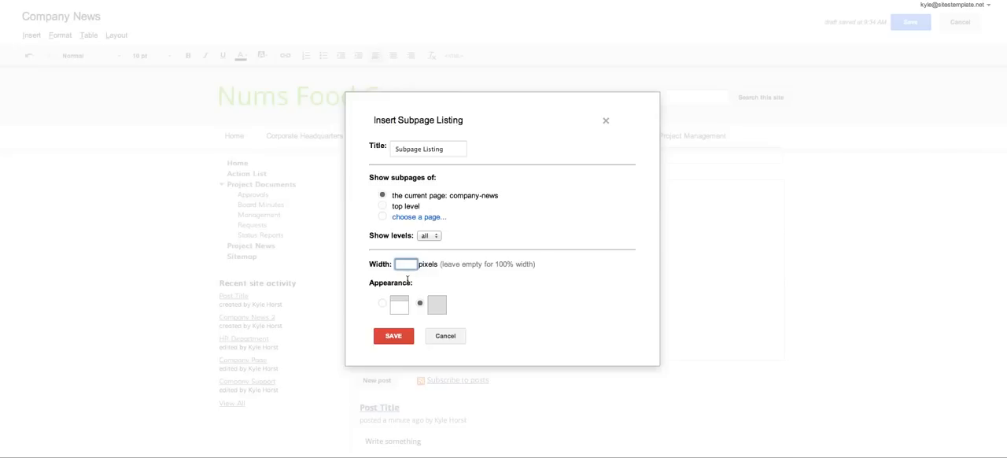
left_click(393, 335)
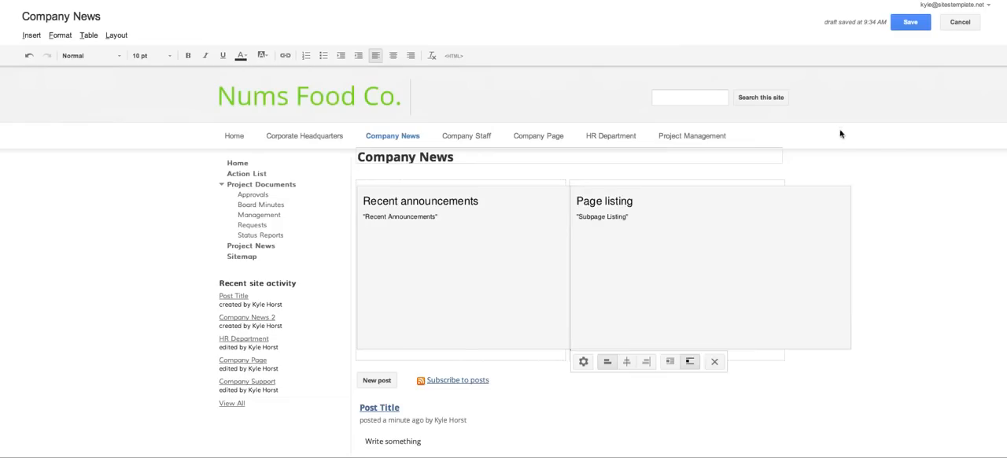
left_click(908, 22)
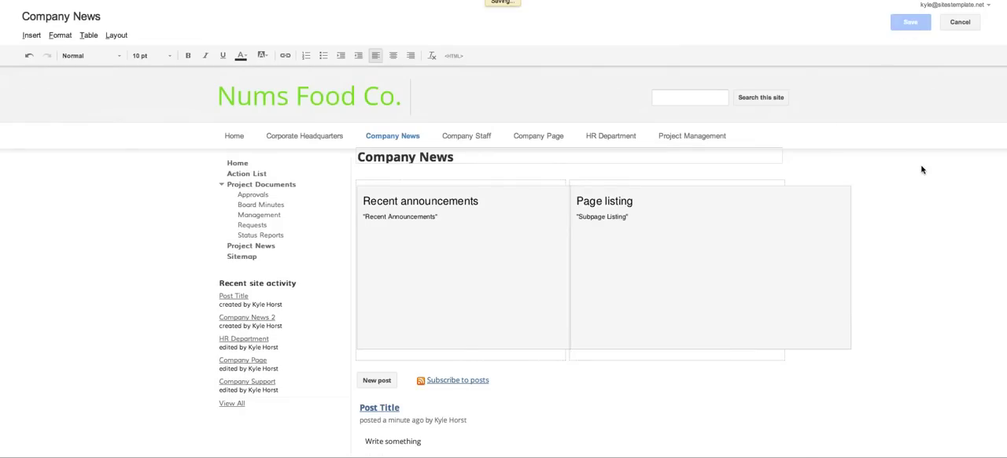
Finish saving and review the published Company News page with both gadgets above the post
left_click(906, 22)
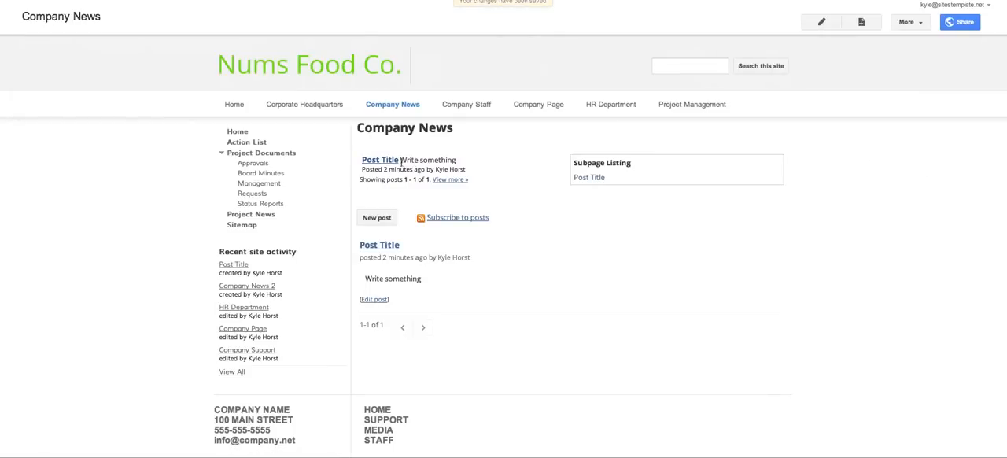
mouse_move(494, 169)
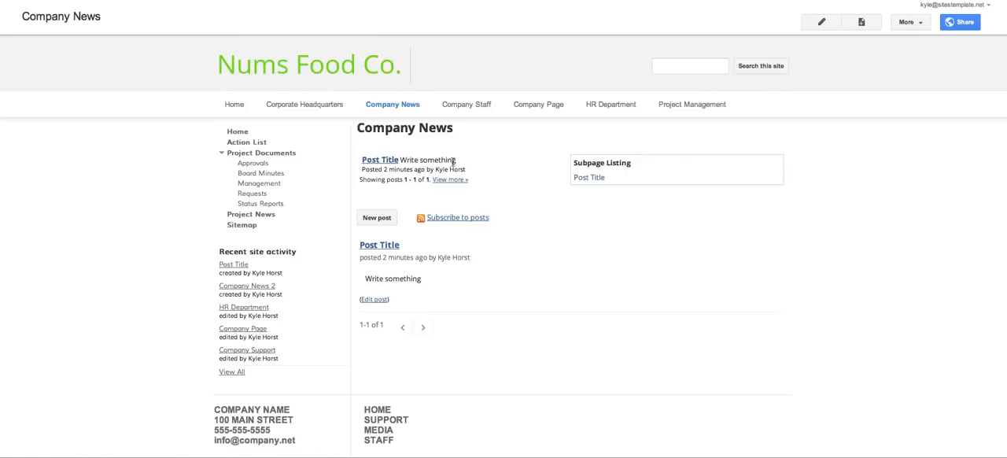
mouse_move(498, 173)
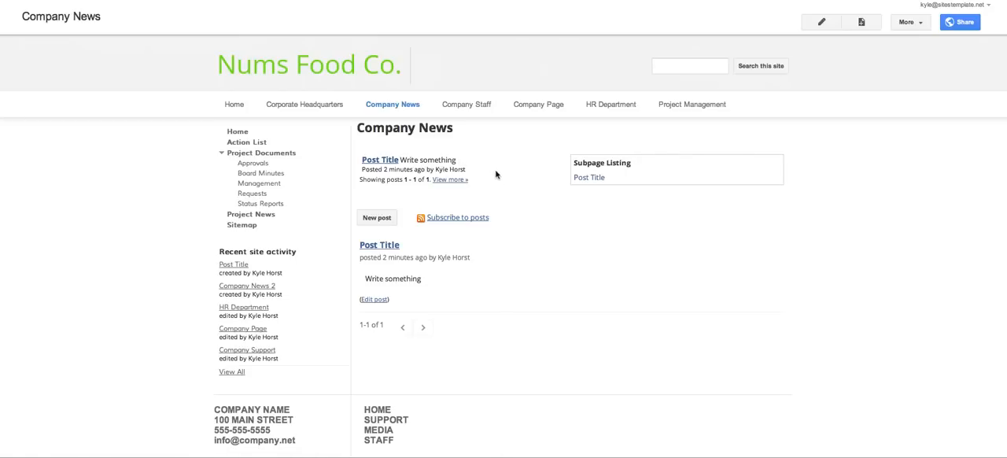
mouse_move(629, 153)
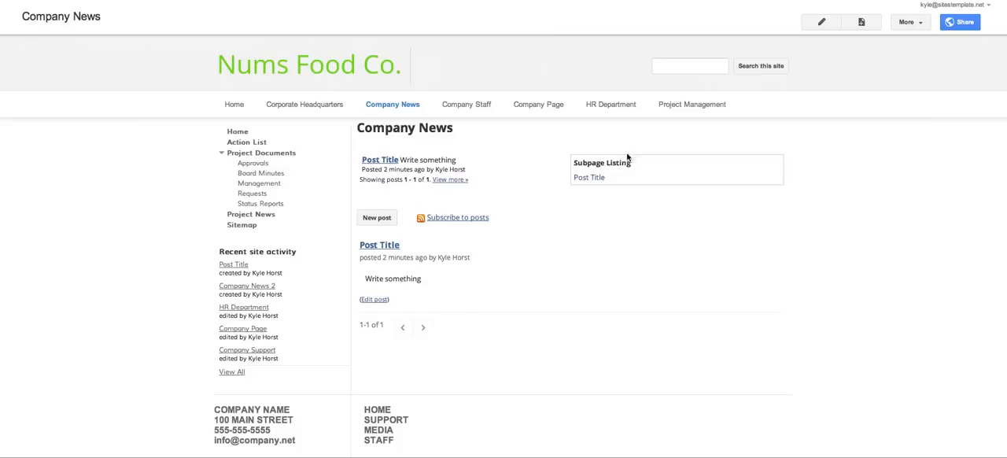
mouse_move(595, 208)
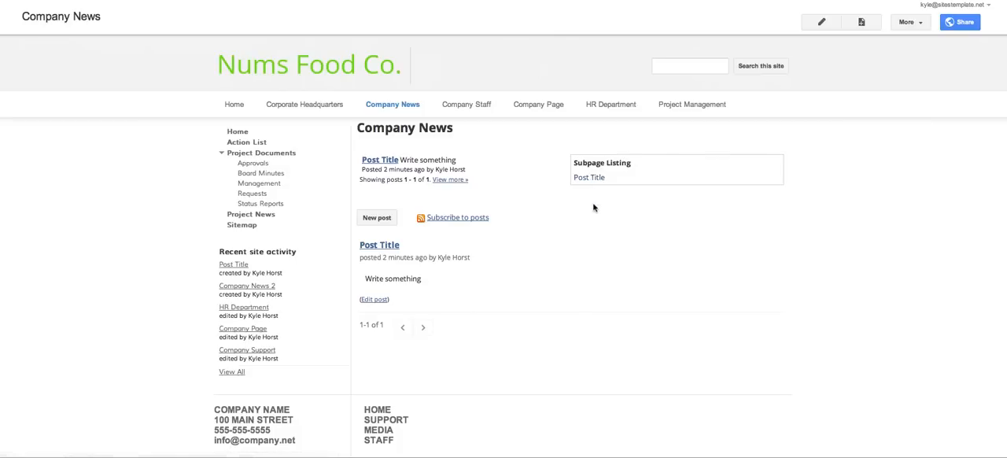
mouse_move(598, 204)
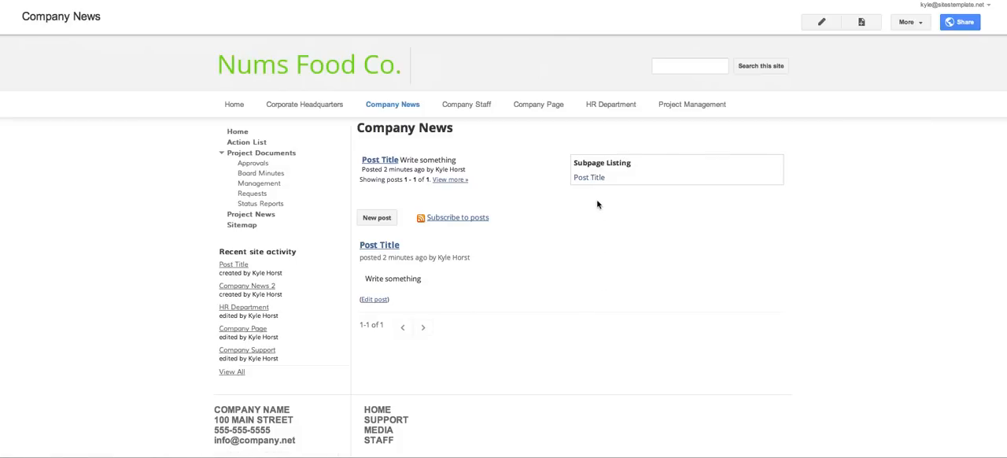
mouse_move(589, 201)
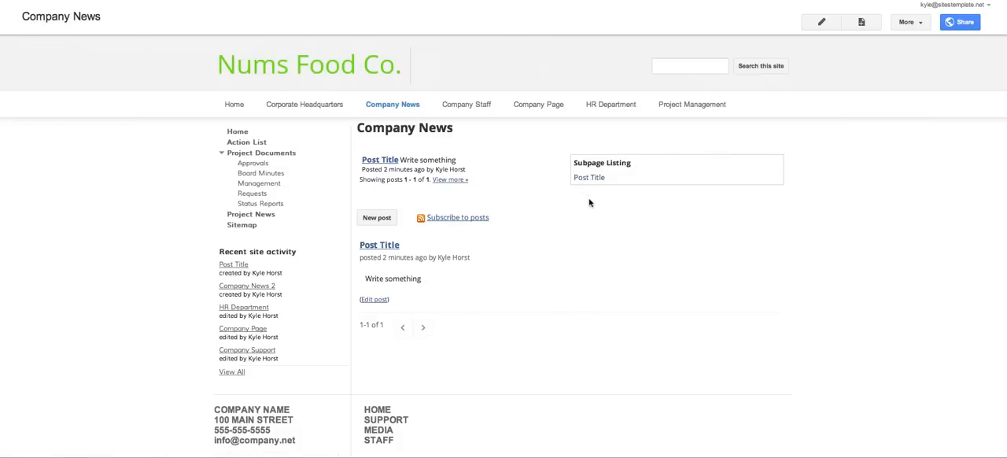
mouse_move(595, 200)
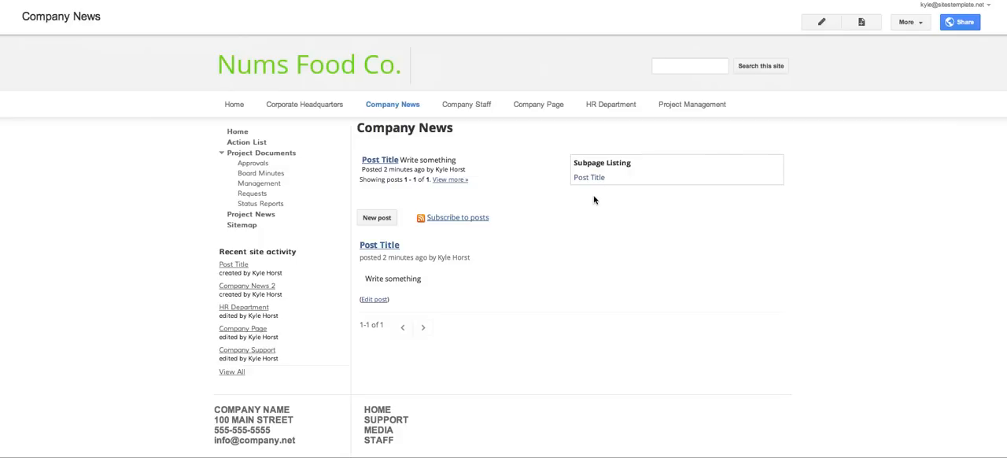
mouse_move(133, 395)
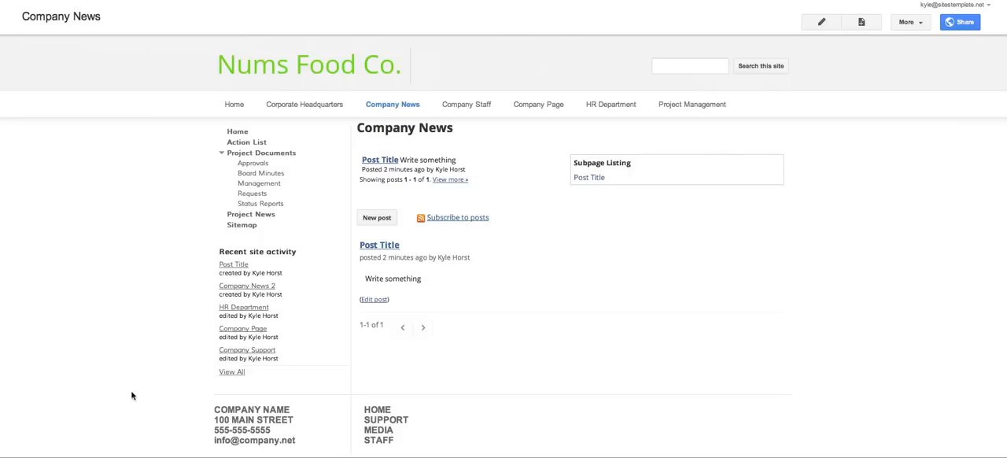